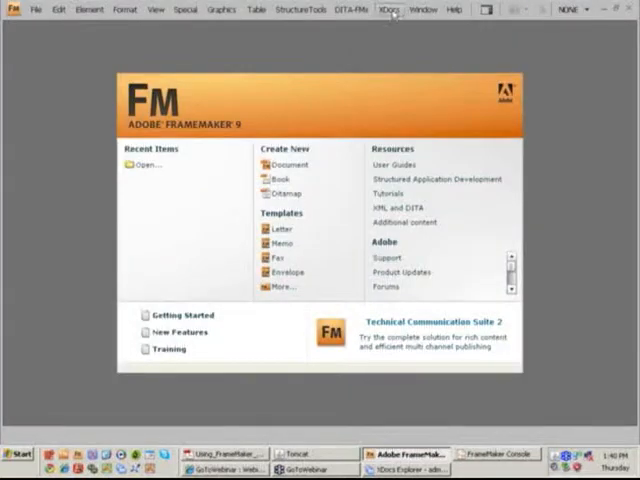
Log in to XDocs server MyServer as administrator and acknowledge the success message.
click(385, 9)
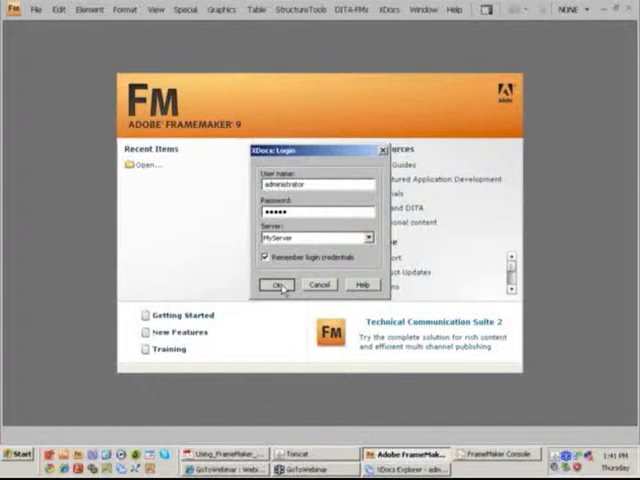
click(278, 286)
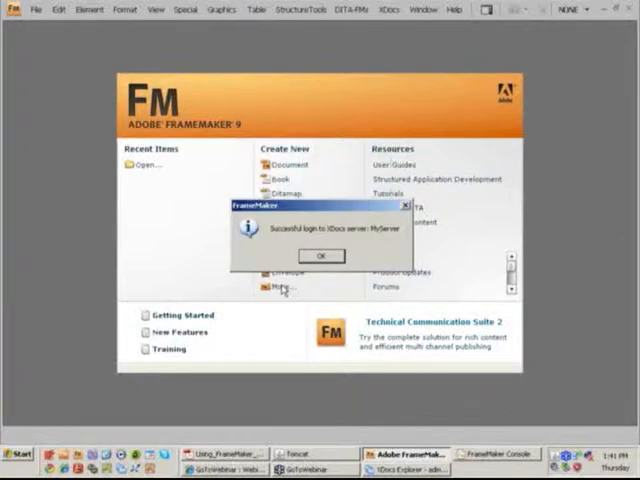
click(320, 255)
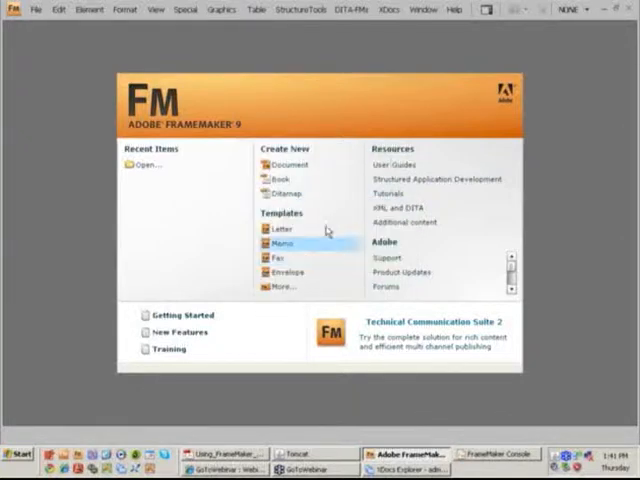
mouse_move(342, 38)
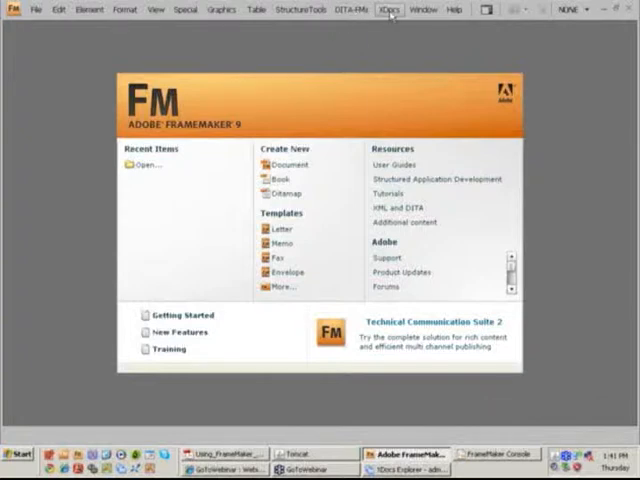
Check out t_LaunchTheSoftware.xml from the TekWriterTools folder and open it.
click(388, 9)
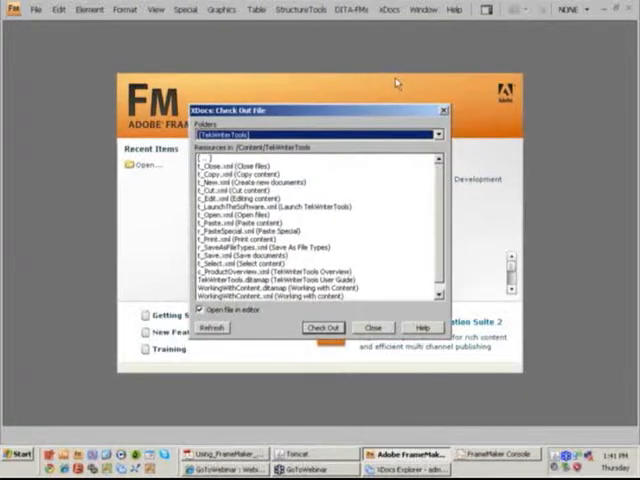
click(280, 206)
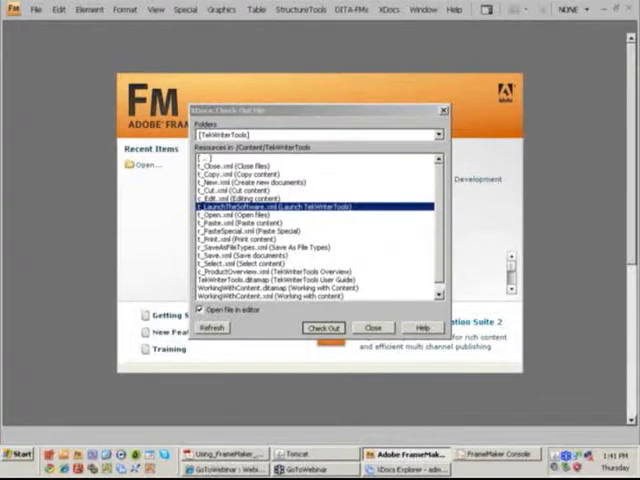
click(322, 328)
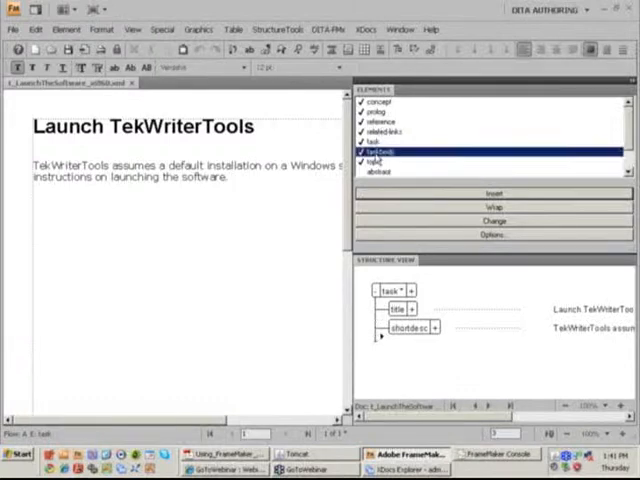
Insert taskbody and steps with the command 'Select Start > Programs and click TekWriterTools', then check in.
click(493, 190)
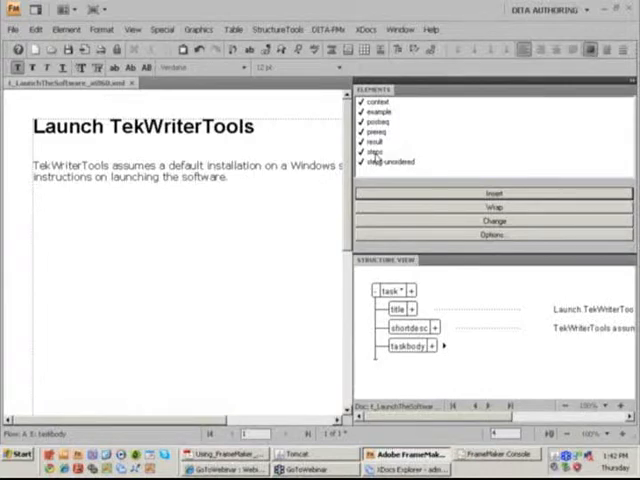
click(380, 151)
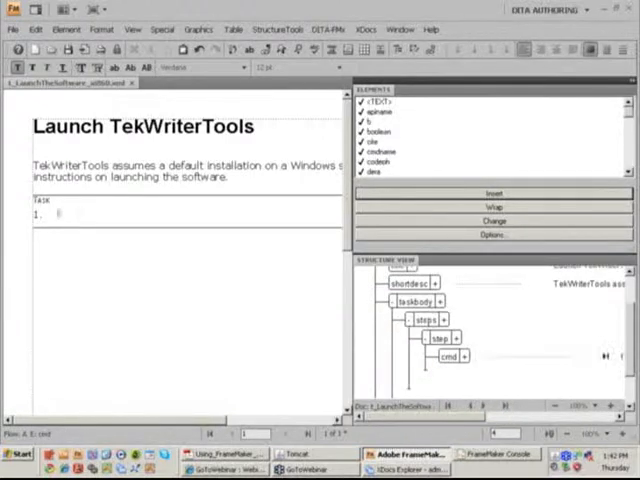
text(Select S)
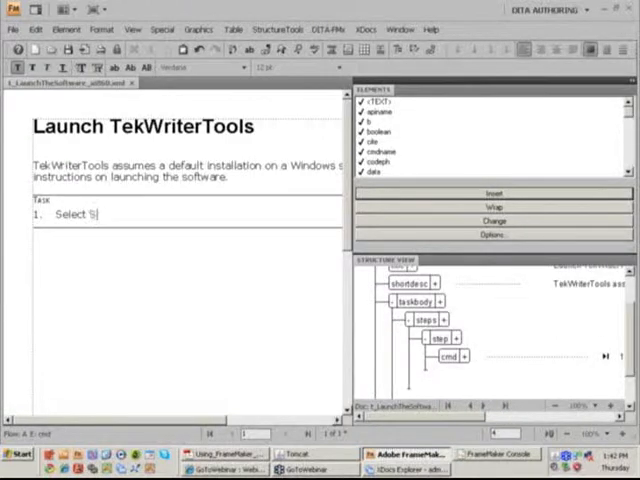
text(Start > Prog)
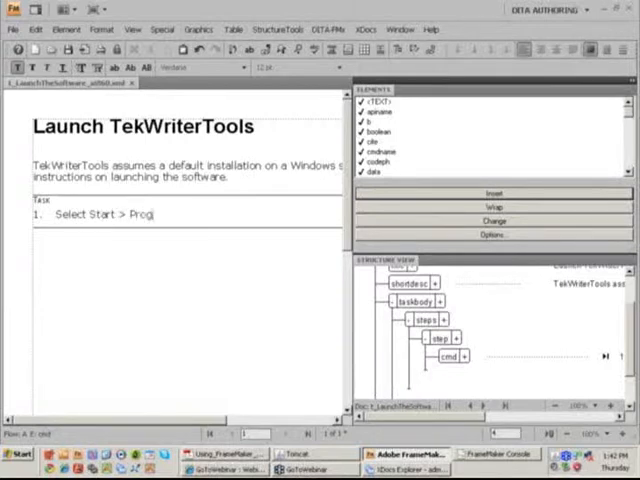
text(rams a)
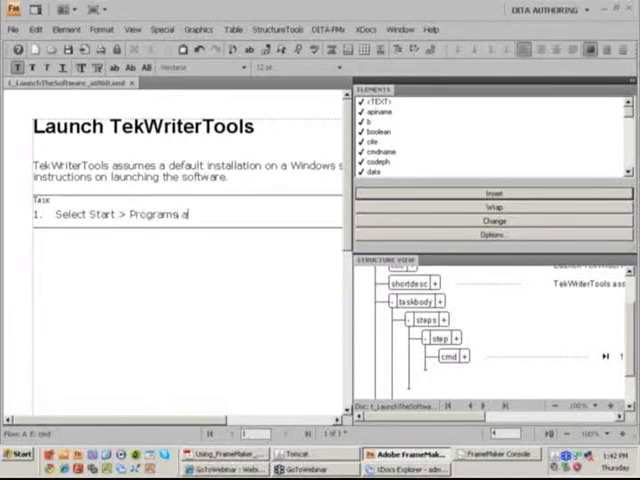
text(nd click Tek)
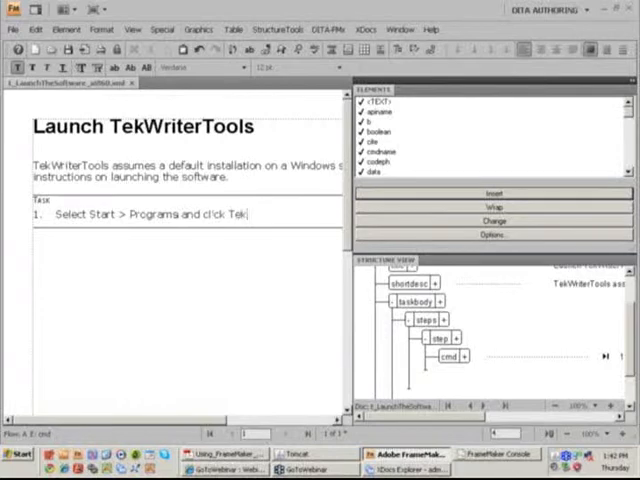
text(WriterTools.)
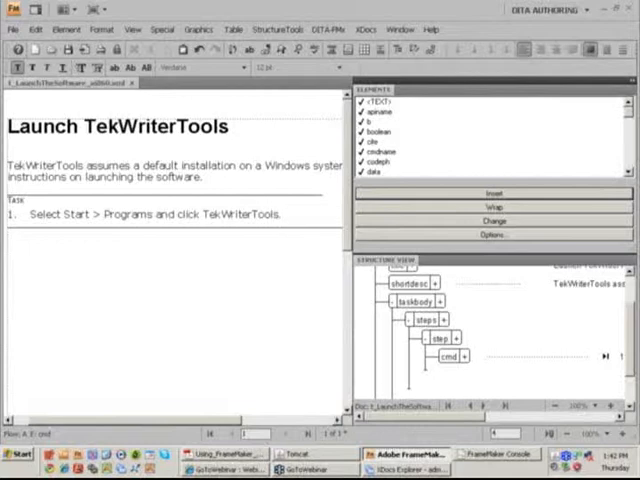
click(282, 214)
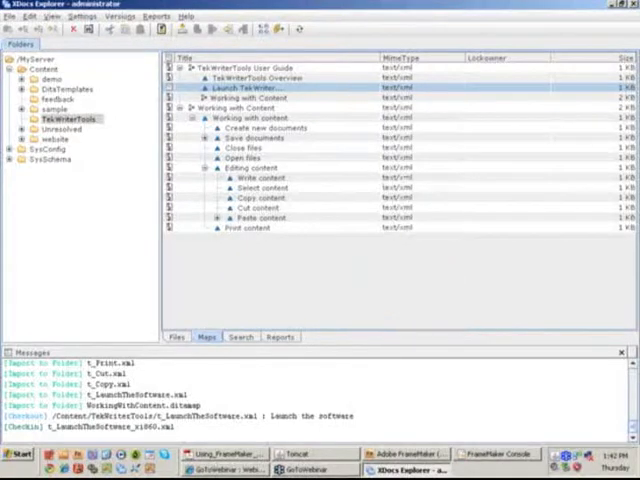
Open Launch TekWriterTools from the user guide map, then switch back to FrameMaker.
double_click(238, 88)
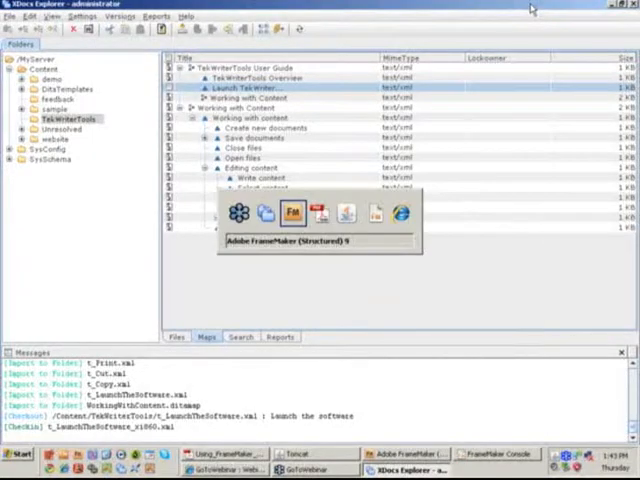
click(284, 213)
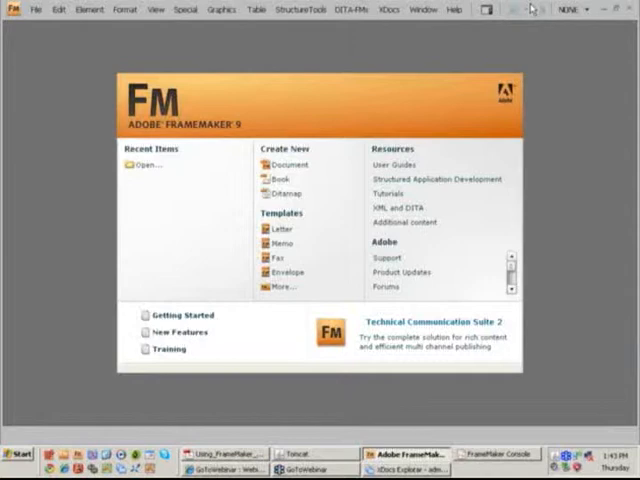
Bring the t_LaunchTheSoftware document window to the front in FrameMaker.
click(390, 9)
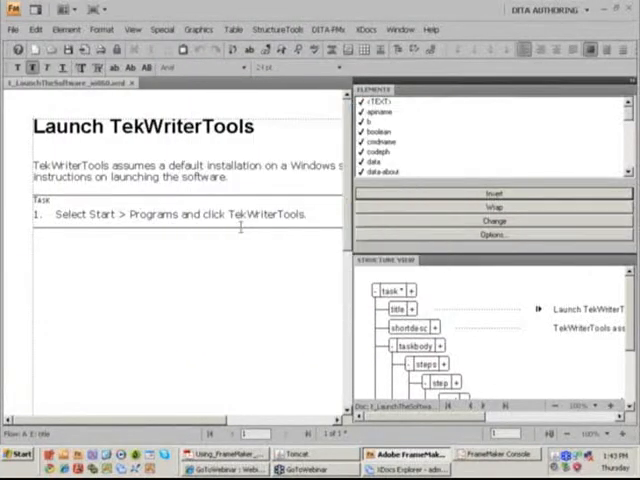
Select text in the first step to tag TekWriterTools and the menu path.
double_click(266, 214)
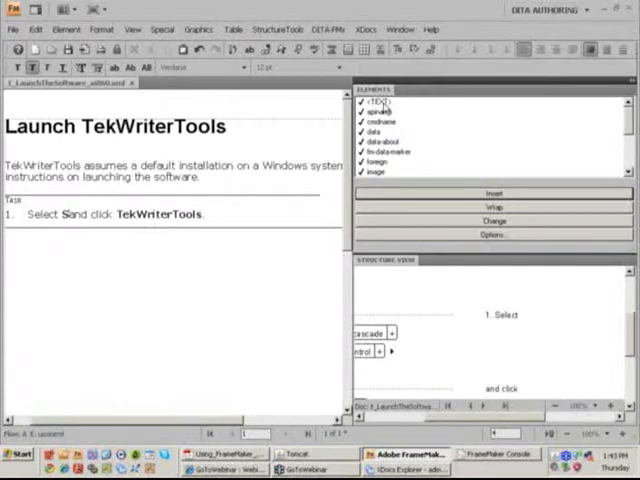
Type 'Start' into the uicontrol element inside the menu cascade.
text(tart > All Programs)
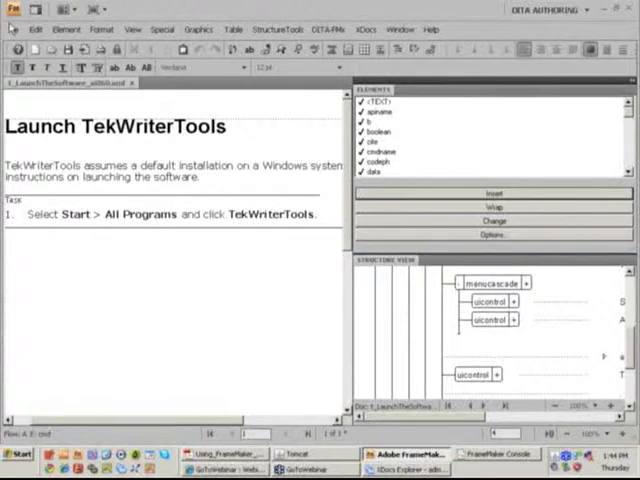
Close the Launch TekWriterTools topic, saving changes and checking it in to XDocs.
click(13, 29)
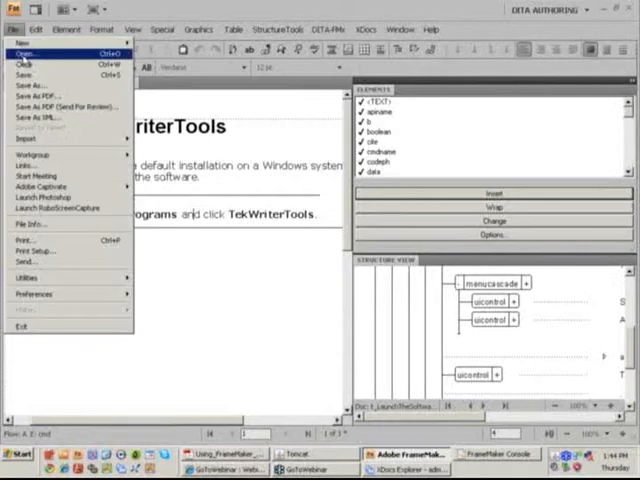
mouse_move(25, 65)
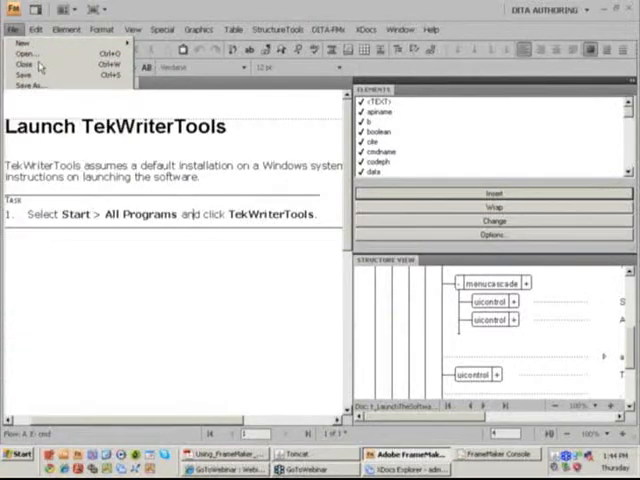
click(24, 63)
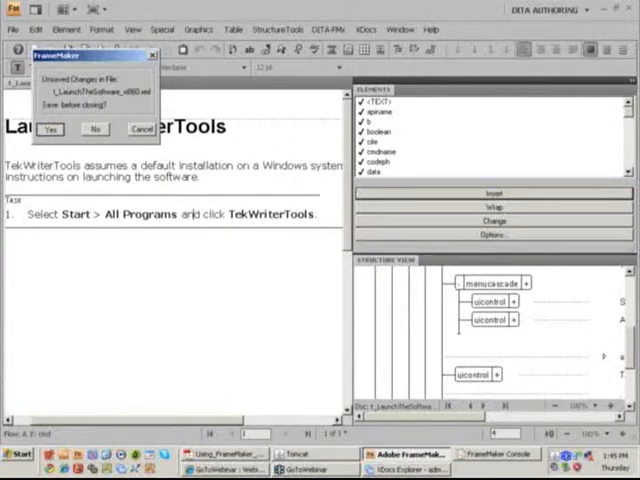
click(50, 129)
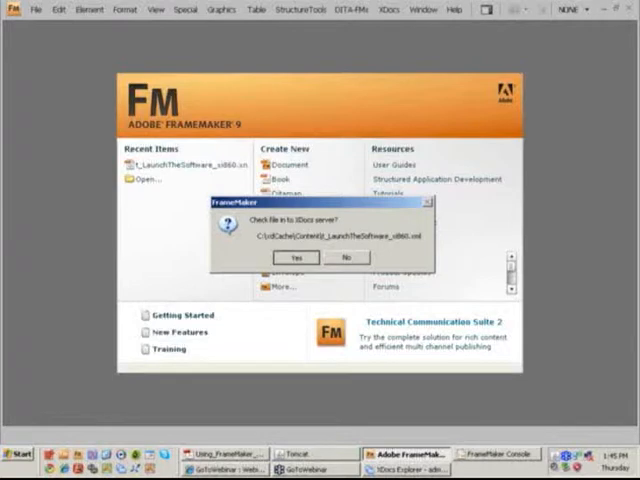
click(345, 257)
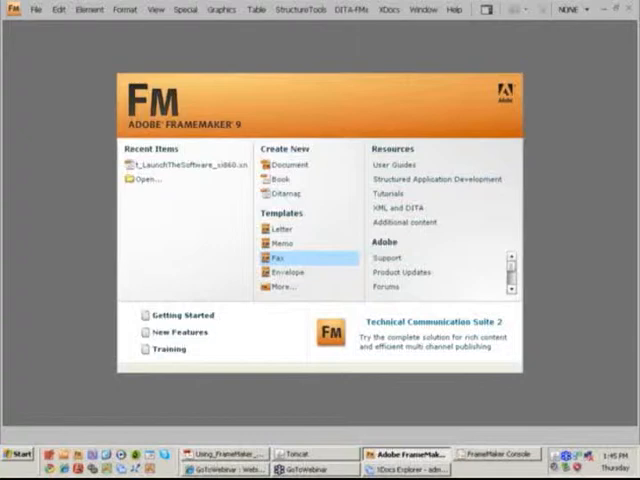
mouse_move(345, 396)
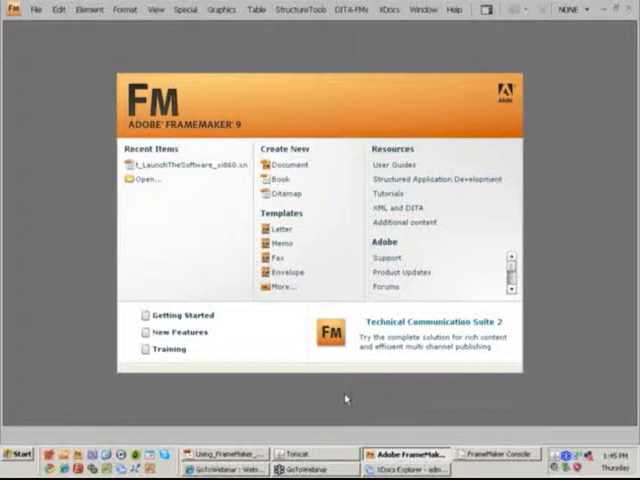
mouse_move(349, 67)
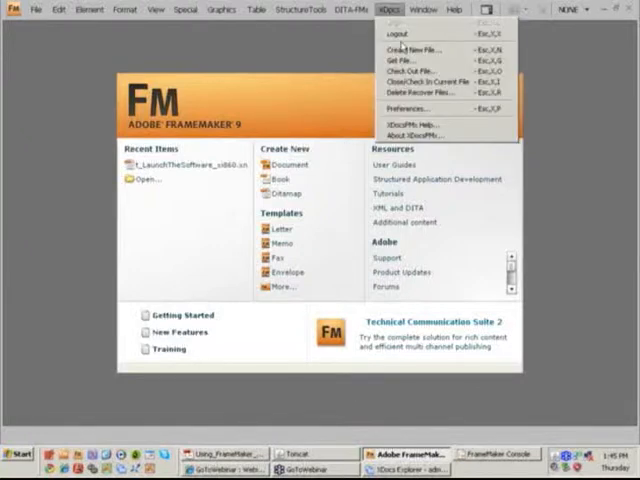
mouse_move(428, 71)
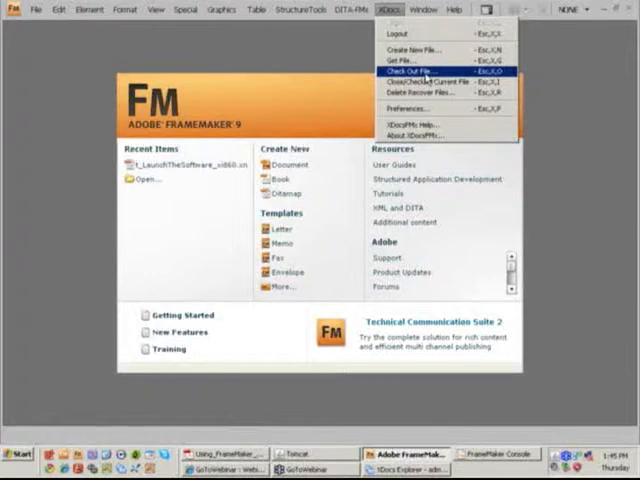
Check out the t_LaunchTheSoftware.xml task file from the XDocs server.
click(410, 71)
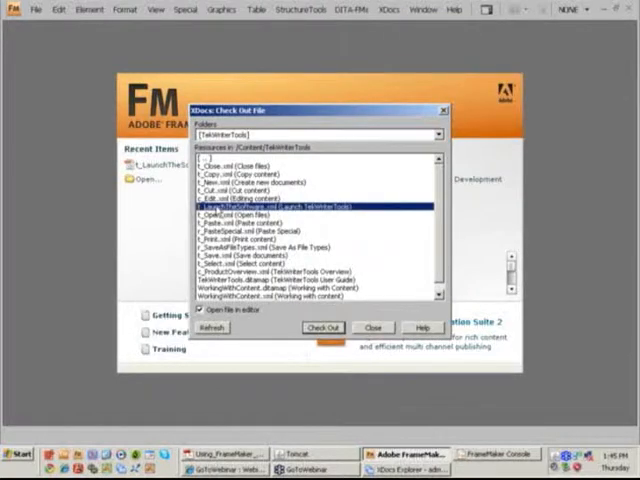
click(322, 327)
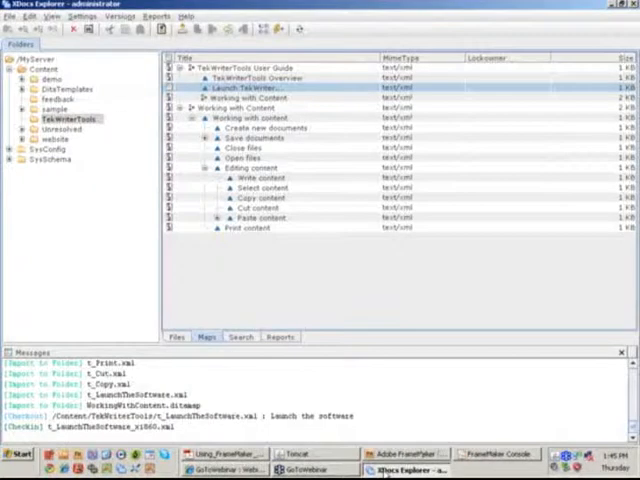
mouse_move(478, 95)
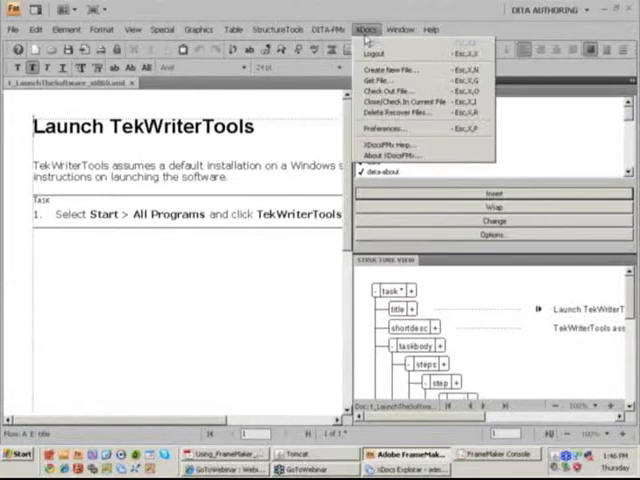
mouse_move(415, 103)
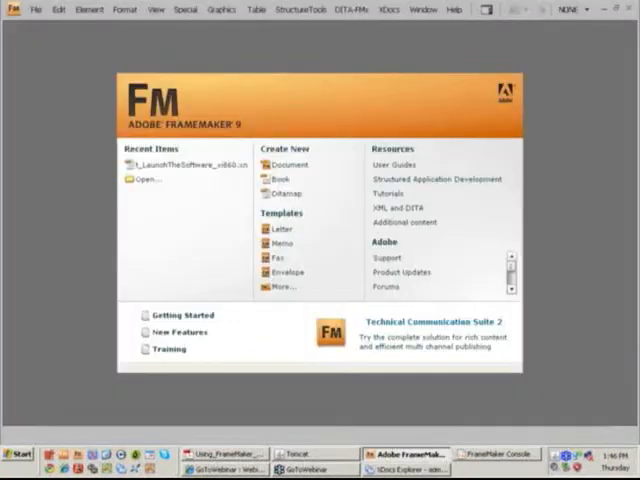
mouse_move(382, 40)
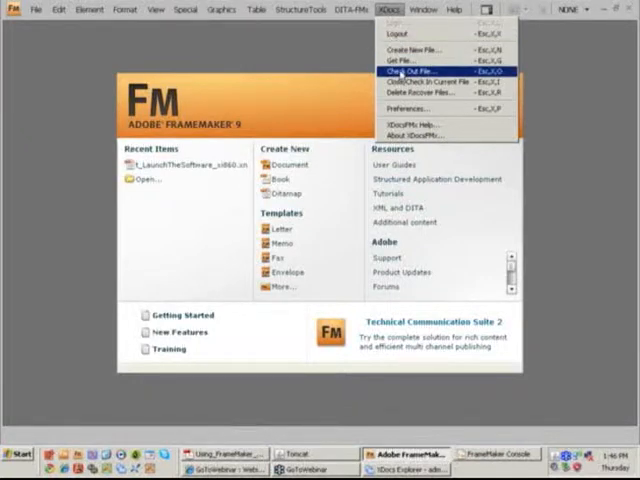
Check out and open t_LaunchTheSoftware.xml again, then close the Check Out dialog.
click(408, 71)
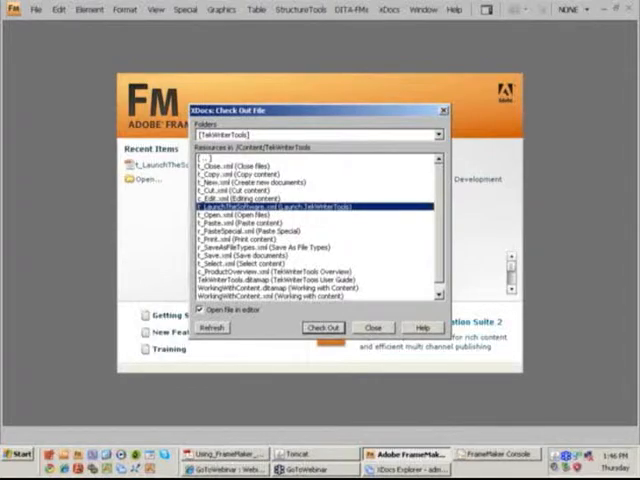
click(322, 327)
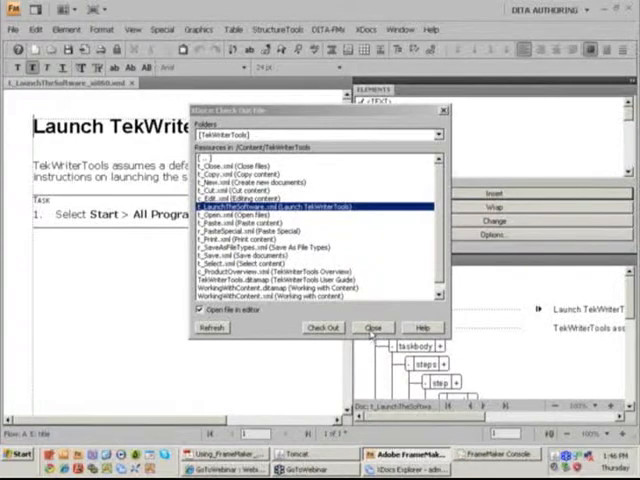
click(372, 328)
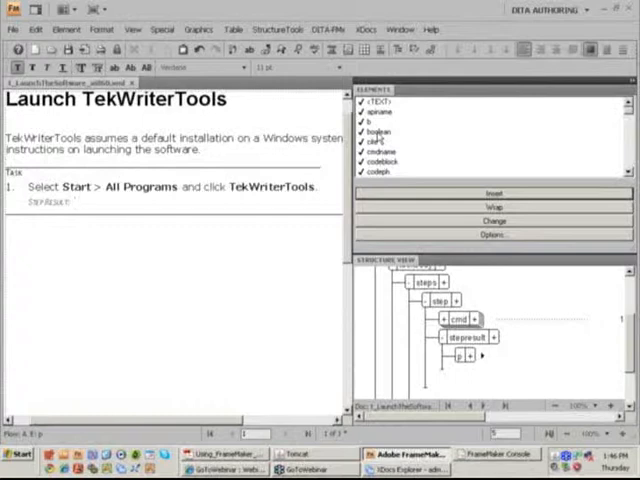
Type the step result 'The software is launched.' and add step 'Work with the software.'.
text(The software is launched.)
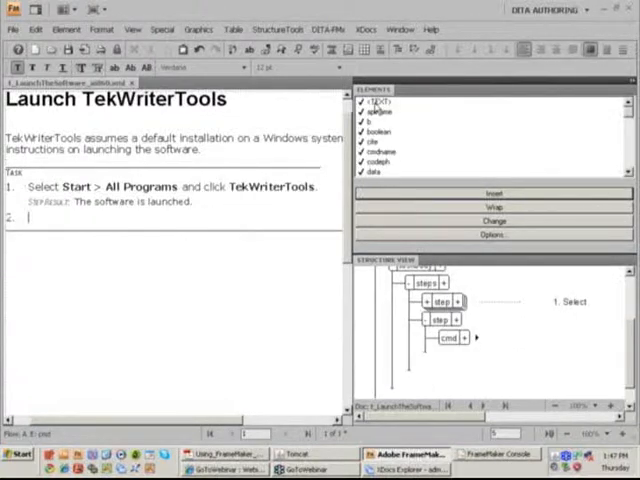
text(Work with the software.)
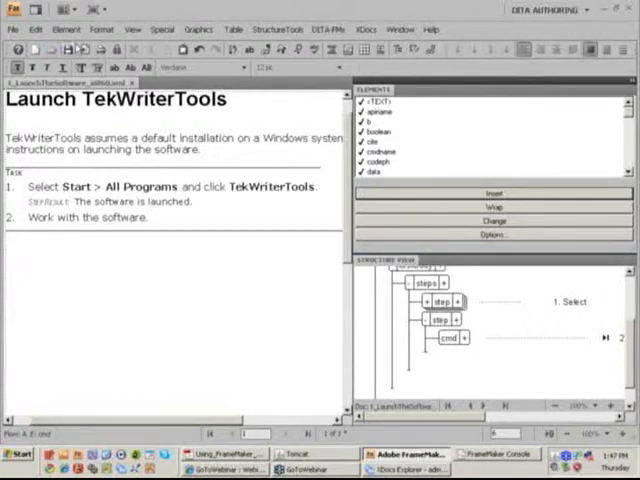
Close the Launch TekWriterTools task, confirm check-in to XDocs, and bring XDocs Explorer forward.
click(12, 29)
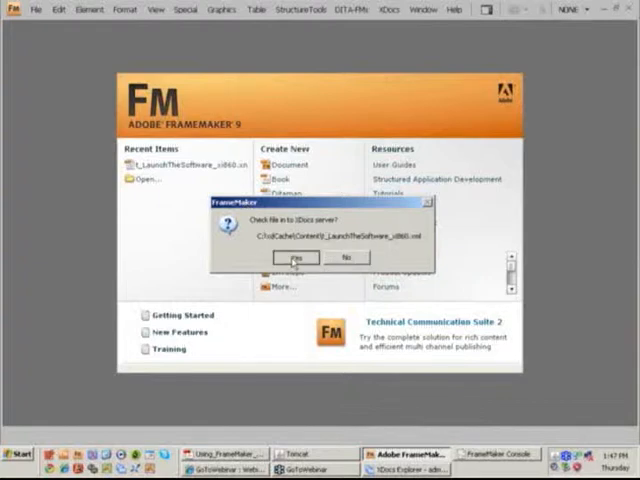
click(345, 257)
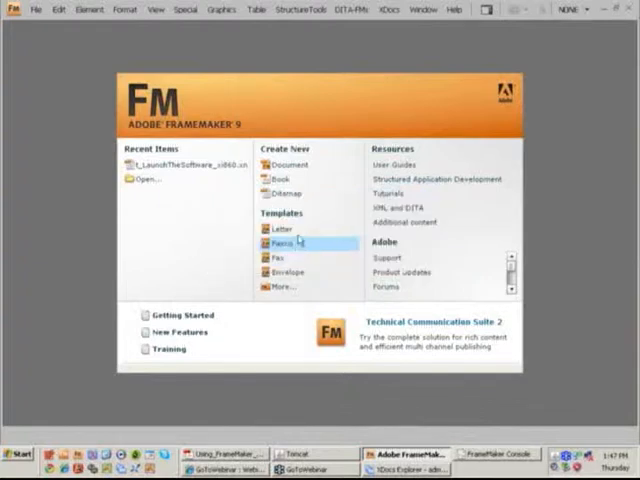
click(389, 9)
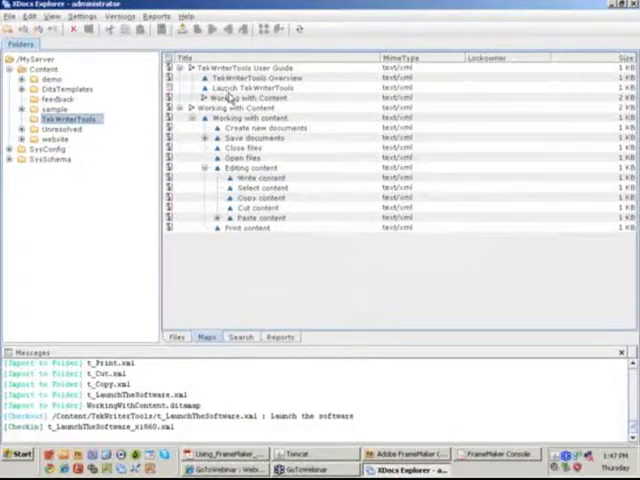
Preview Launch TekWriterTools from the Maps list and maximize the preview window.
right_click(245, 88)
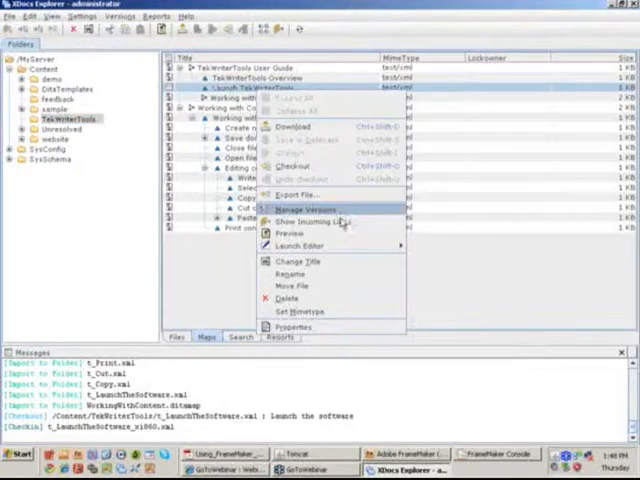
click(300, 234)
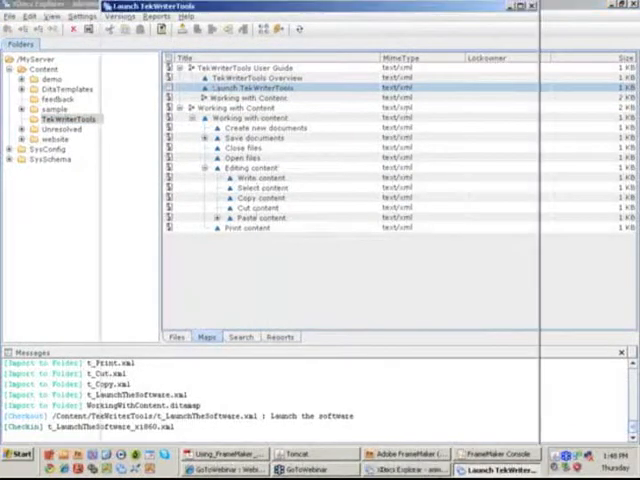
double_click(251, 88)
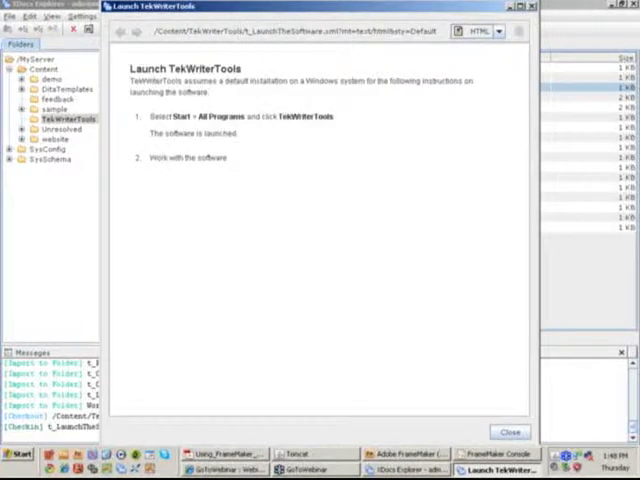
mouse_move(321, 209)
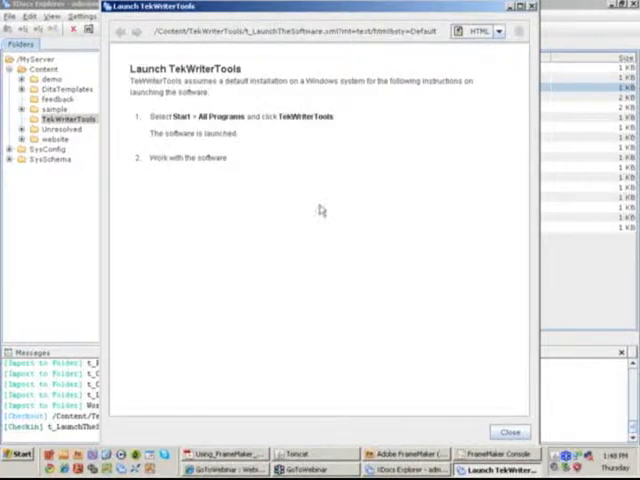
mouse_move(240, 143)
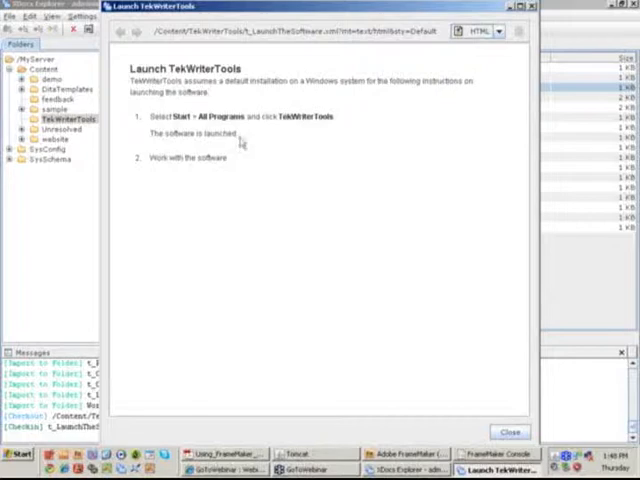